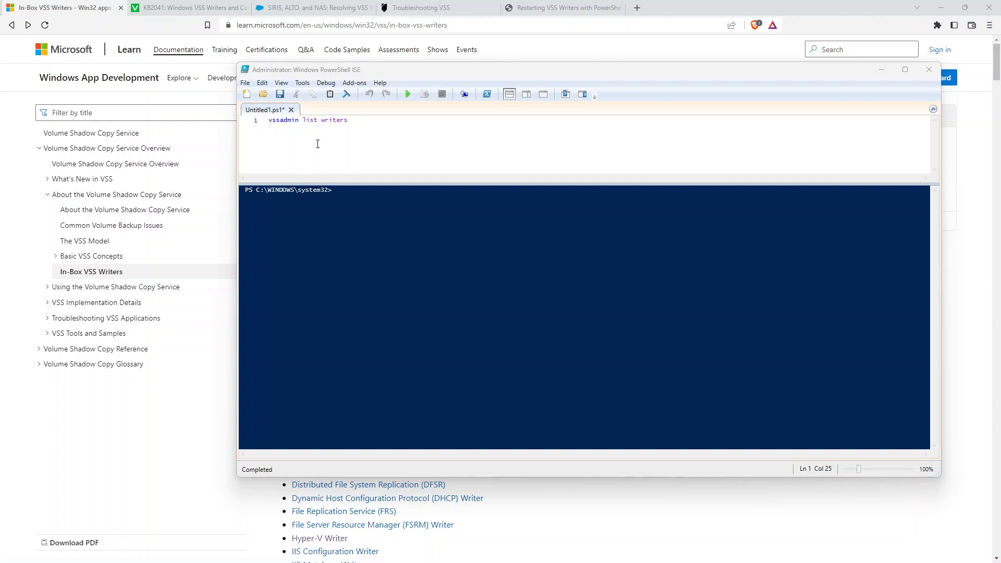
pyautogui.moveTo(324, 128)
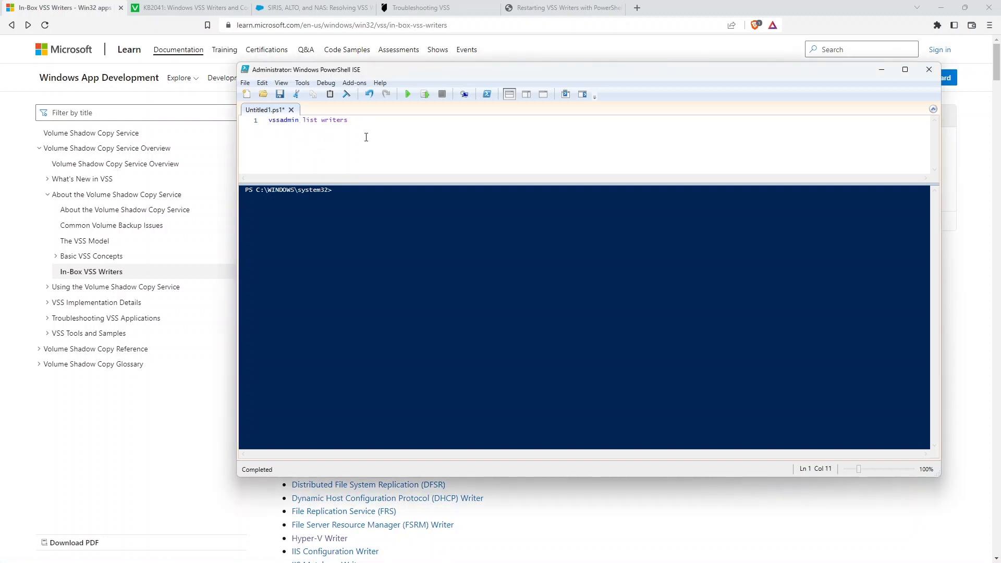
# Step: Run the vssadmin list writers script so the tool header appears in the console
pyautogui.click(407, 94)
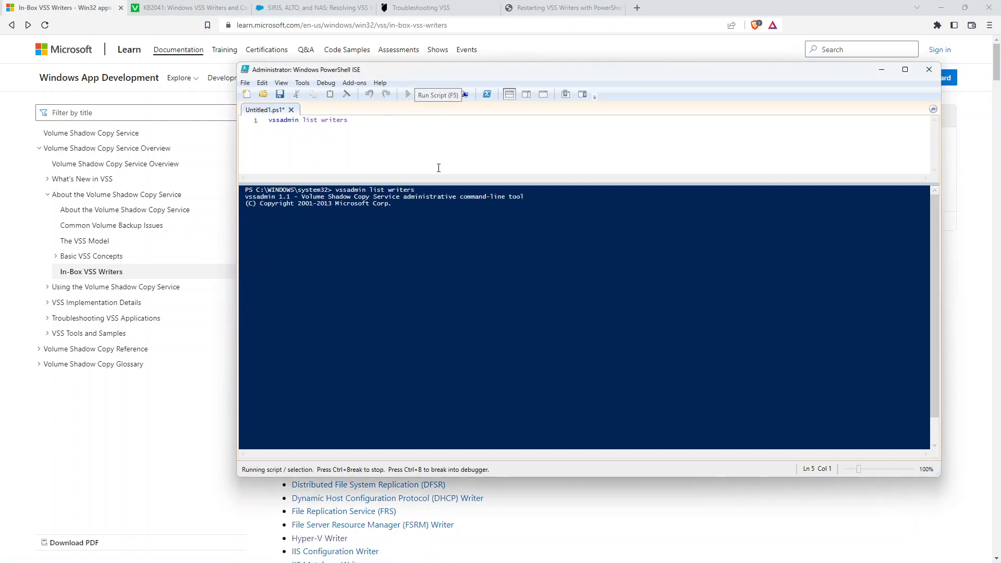
# Step: Let vssadmin finish and check that every writer shows State Stable with no last error
pyautogui.click(408, 95)
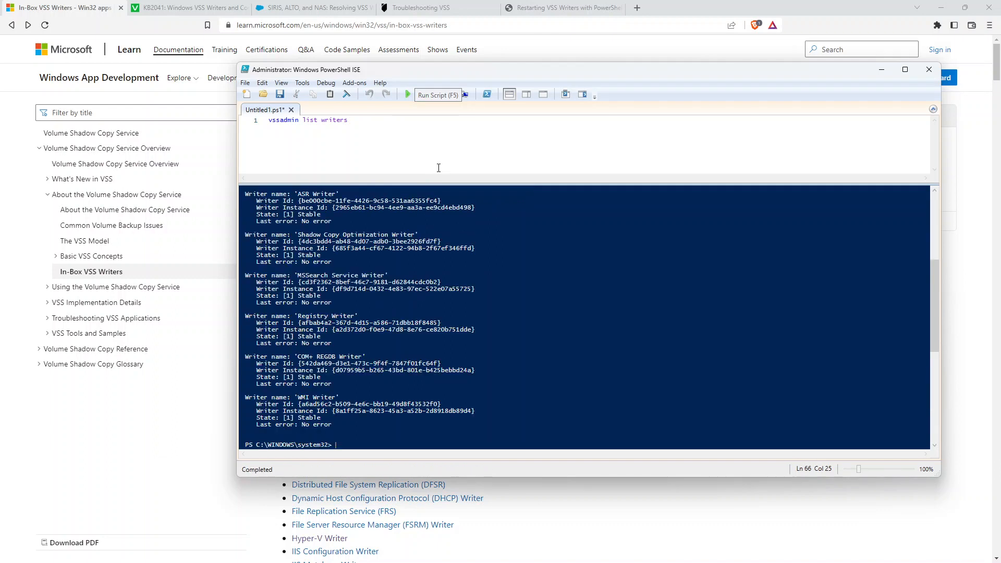
pyautogui.moveTo(485, 288)
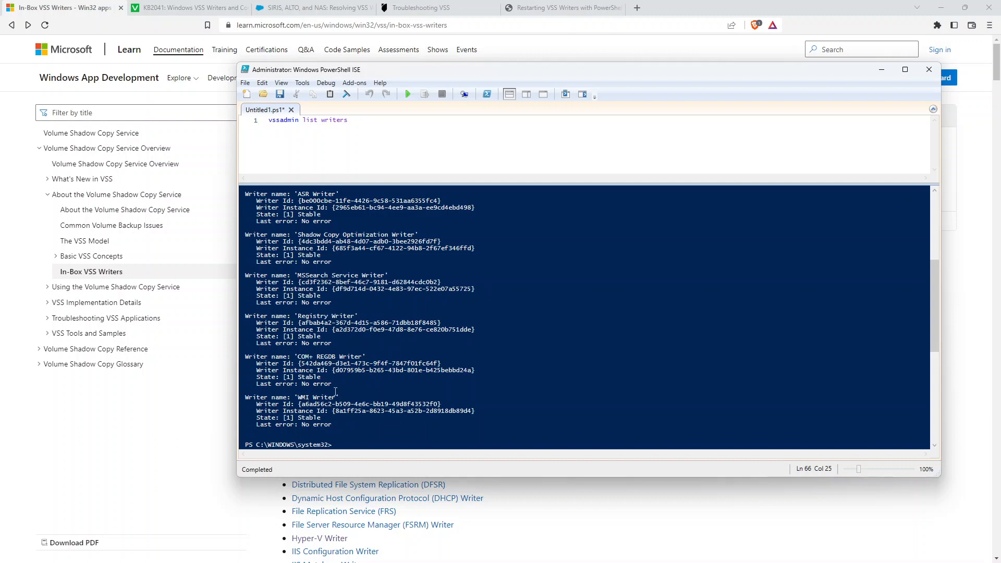
pyautogui.moveTo(420, 384)
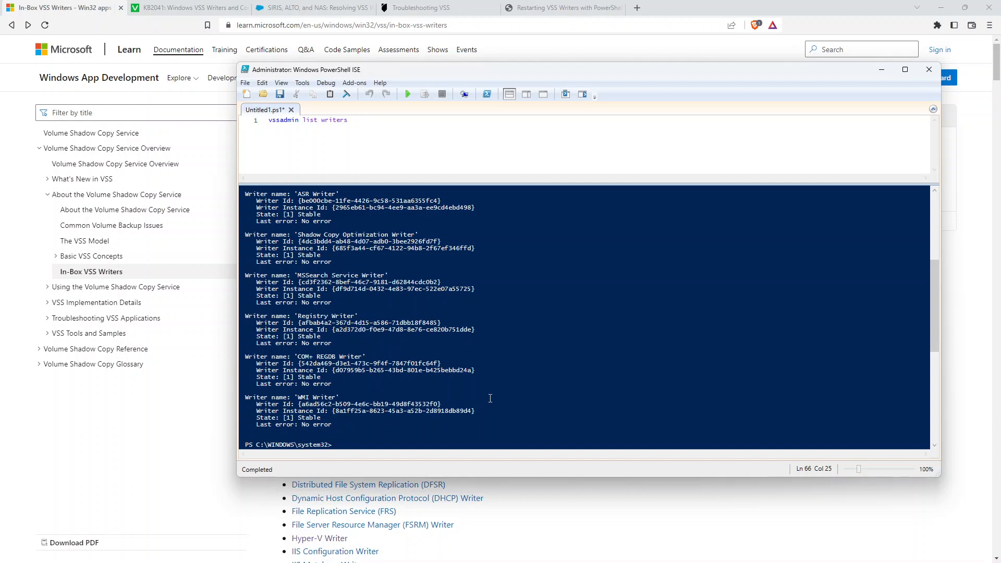
pyautogui.moveTo(480, 358)
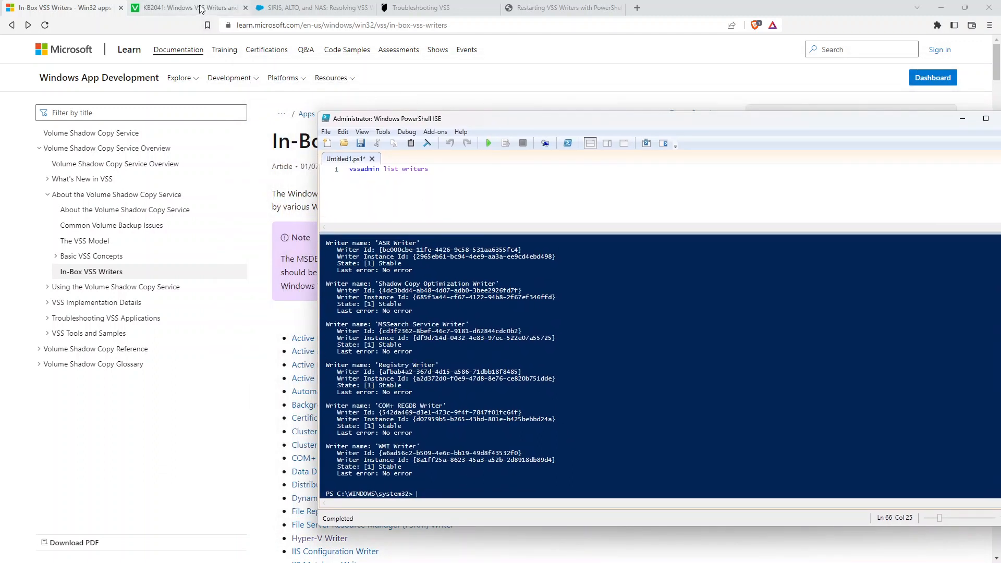
pyautogui.moveTo(200, 7)
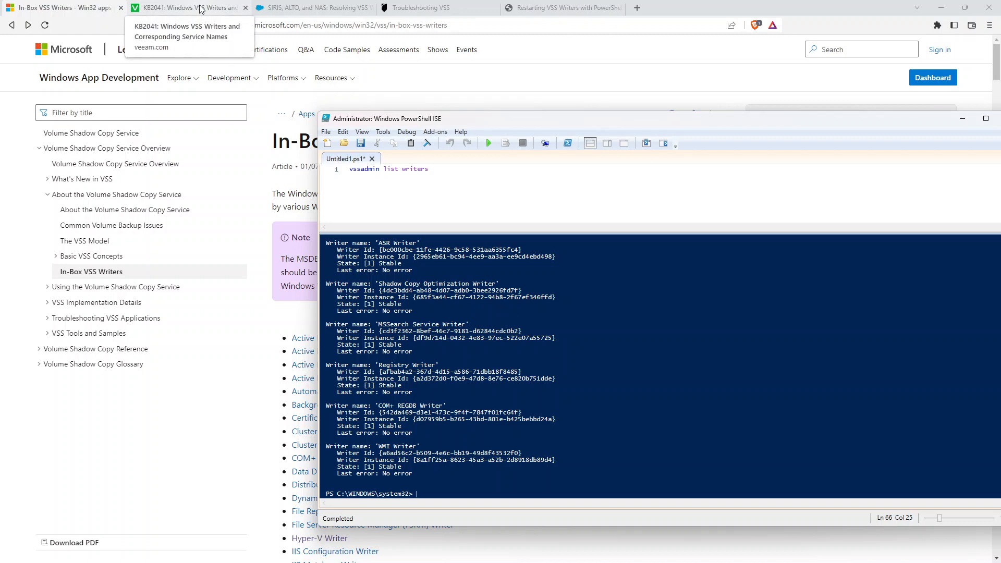
# Step: Review Veeam KB2041's table of VSS writers and their service names, then bring up Datto's article
pyautogui.click(188, 7)
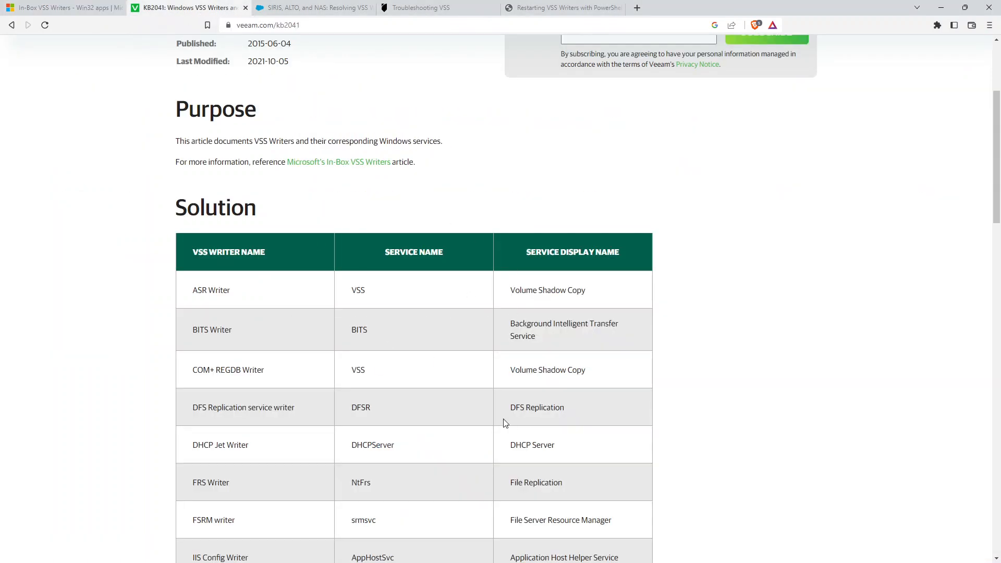
pyautogui.scroll(-3)
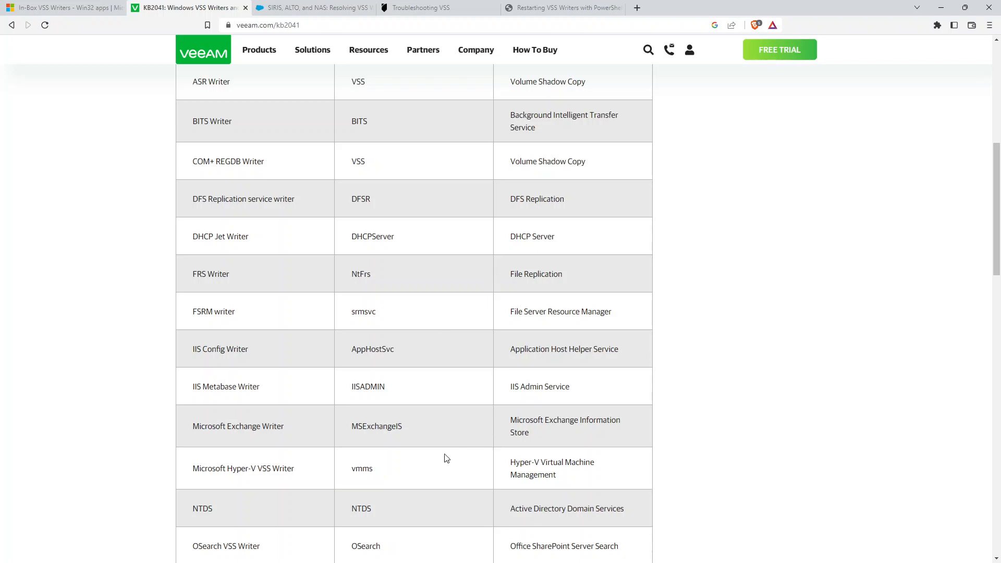
pyautogui.scroll(-3)
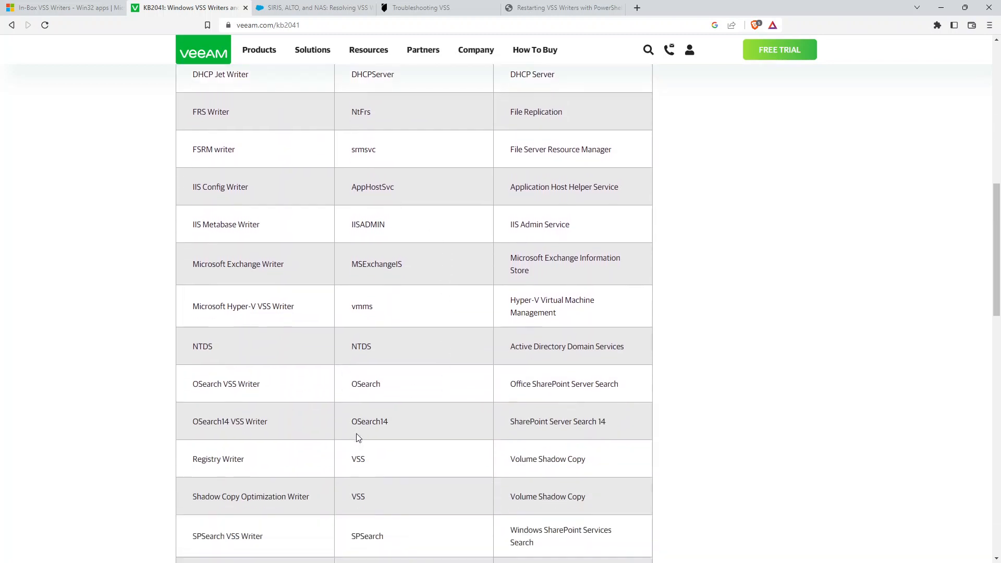
pyautogui.scroll(-3)
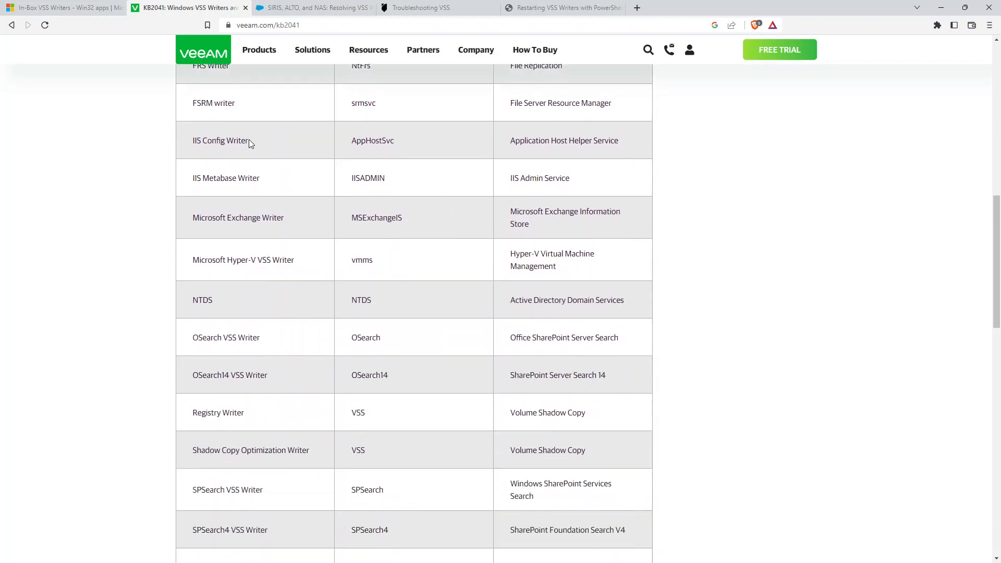
pyautogui.scroll(-3)
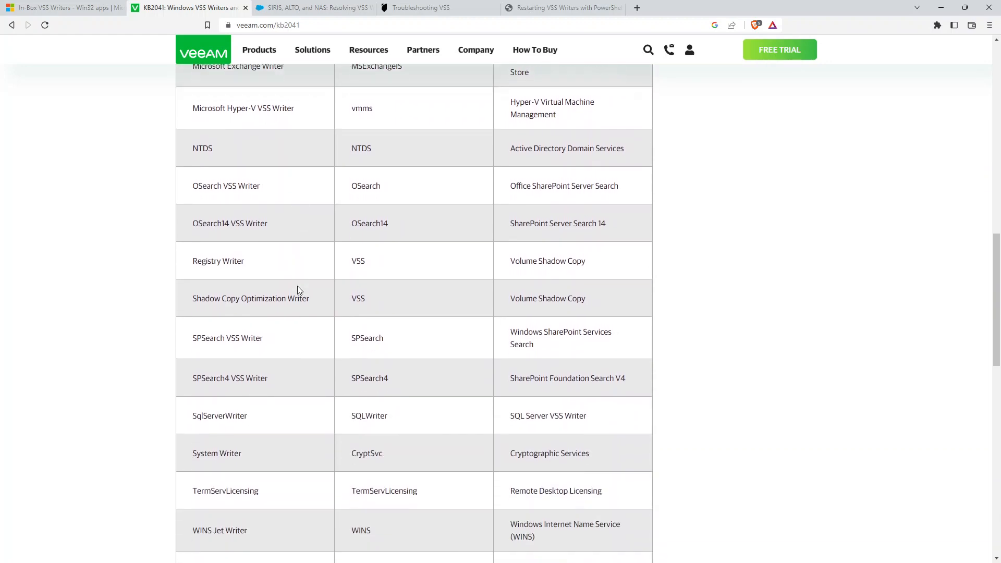
pyautogui.scroll(3)
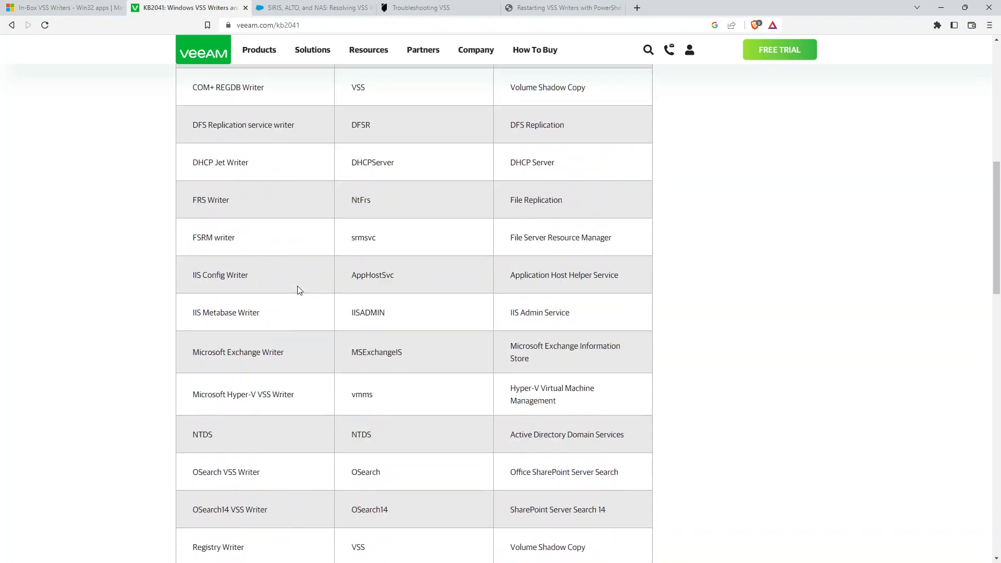
pyautogui.scroll(3)
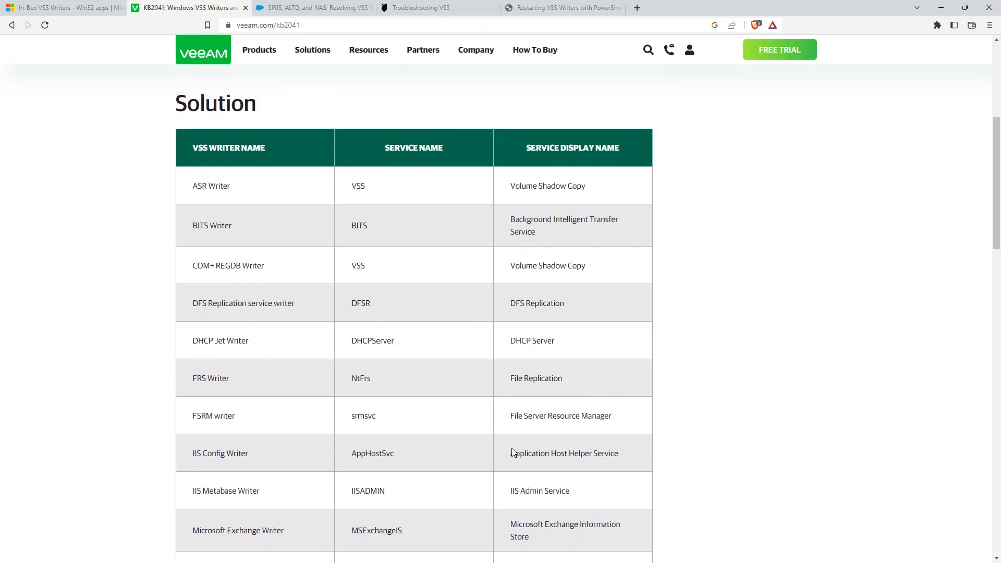
pyautogui.moveTo(569, 487)
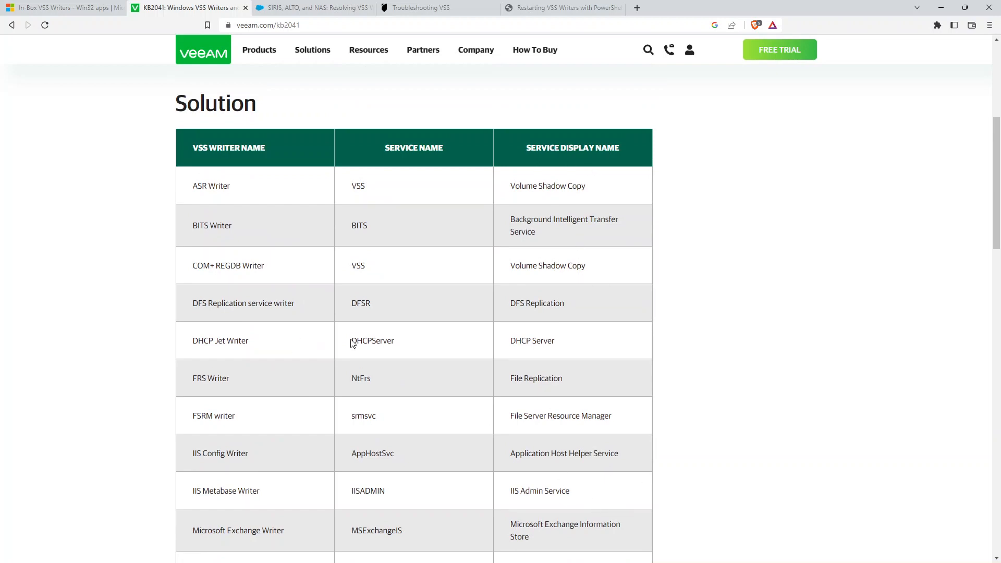
pyautogui.moveTo(523, 350)
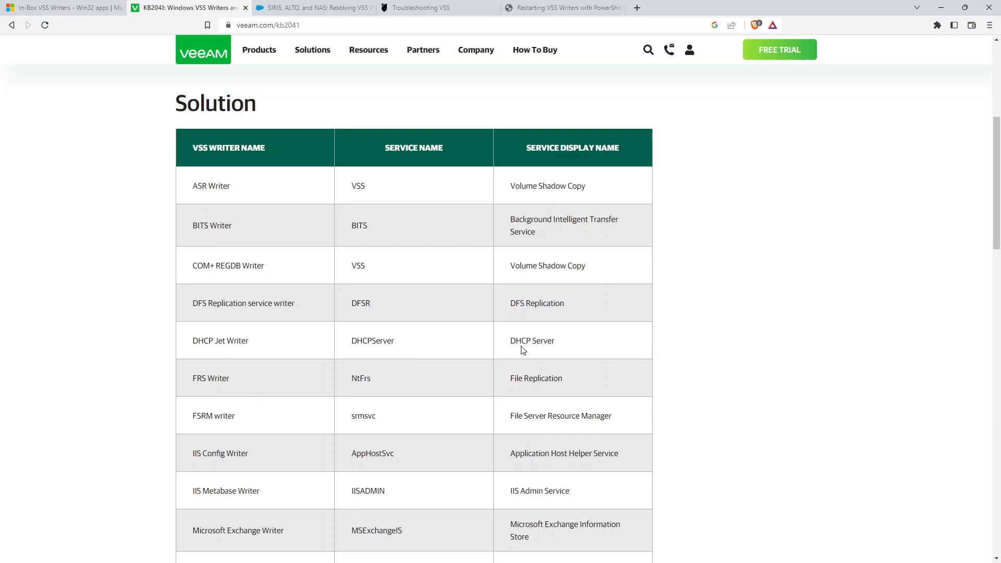
pyautogui.moveTo(334, 106)
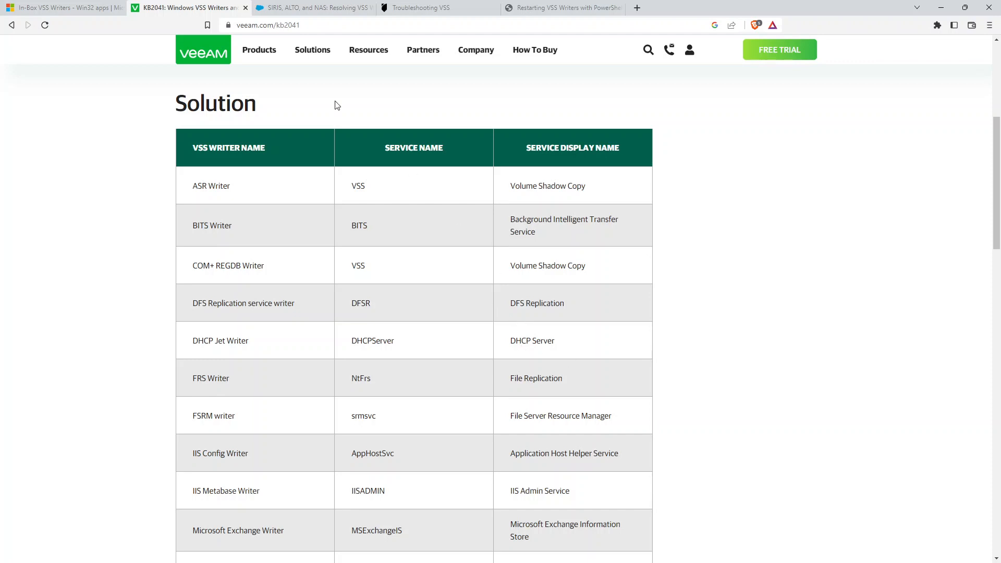
pyautogui.moveTo(328, 9)
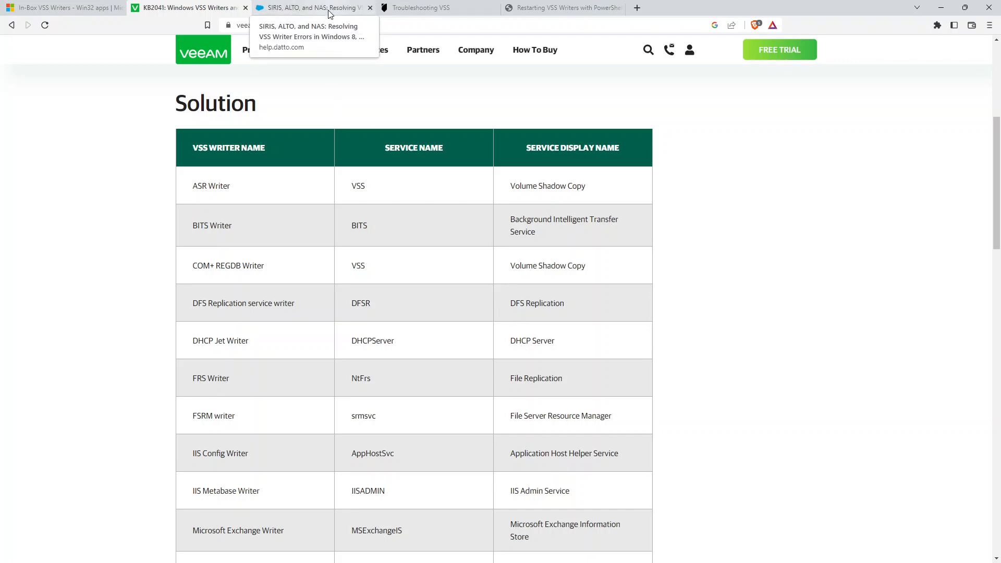
pyautogui.click(188, 8)
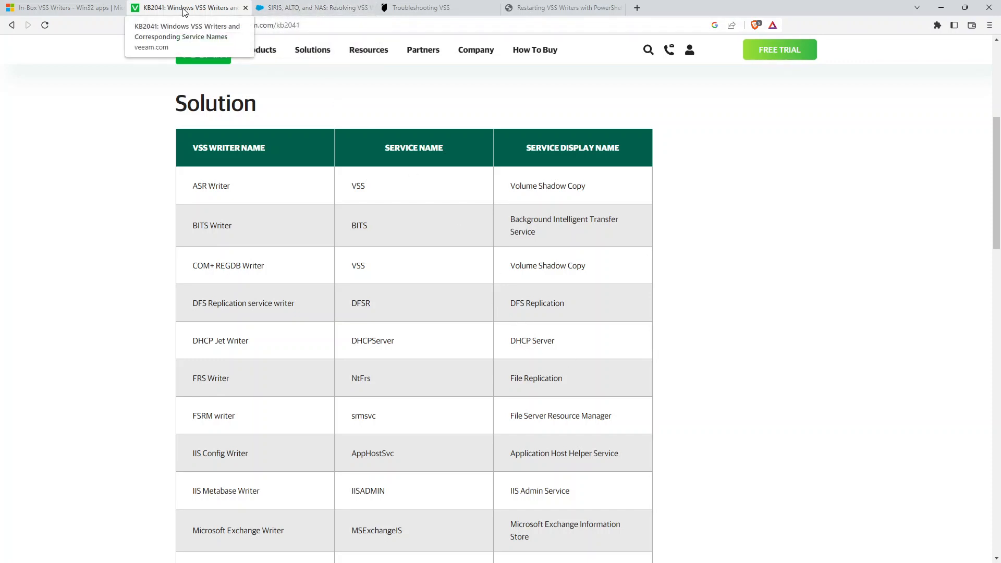
pyautogui.click(314, 7)
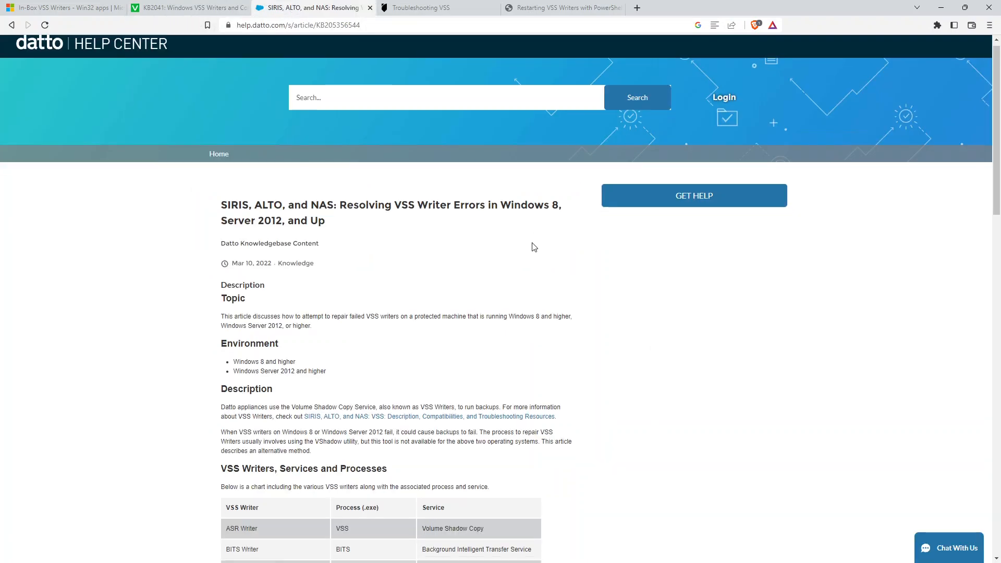
# Step: View Datto's VSS writers, processes and services chart, then open Arcserve's Troubleshooting VSS guide
pyautogui.scroll(-3)
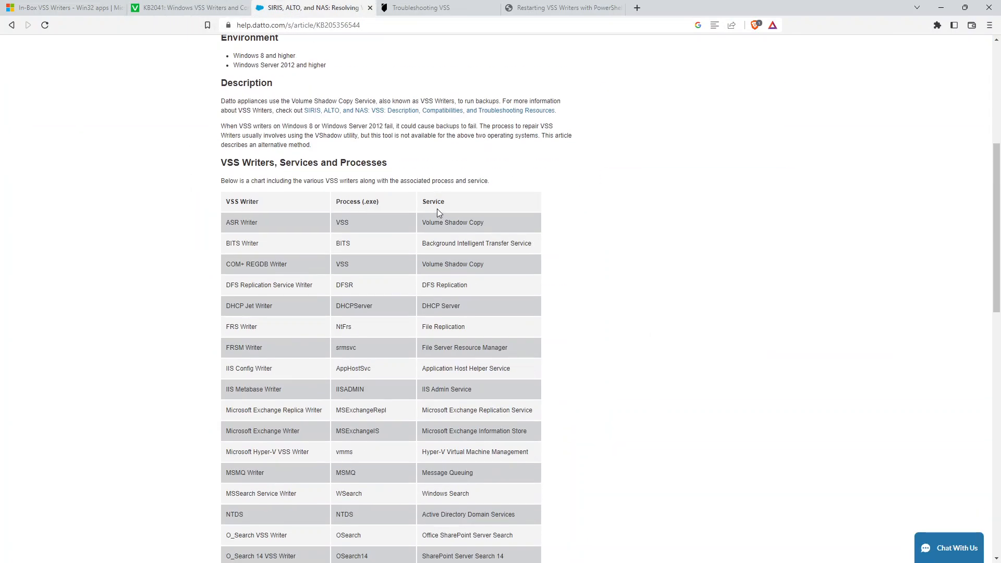
pyautogui.click(421, 7)
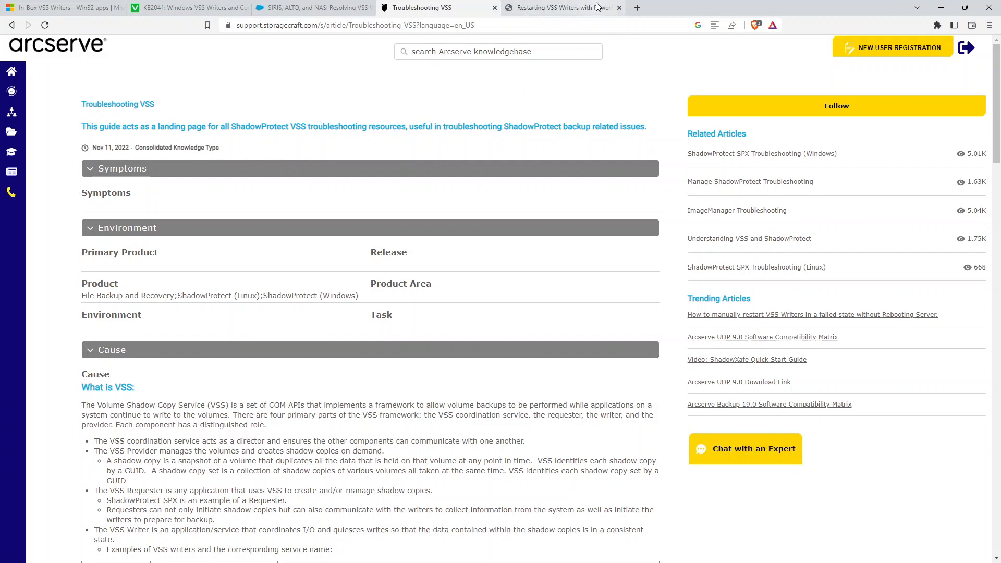
# Step: Open the Kamil Pro blog post and scroll to its Get-KPVssWriter restart example
pyautogui.click(566, 7)
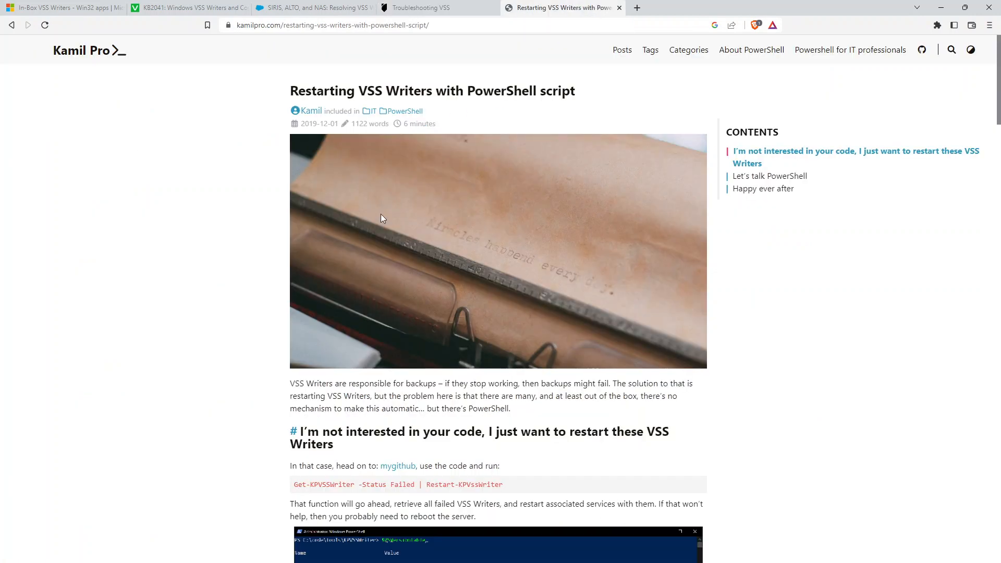
pyautogui.scroll(-3)
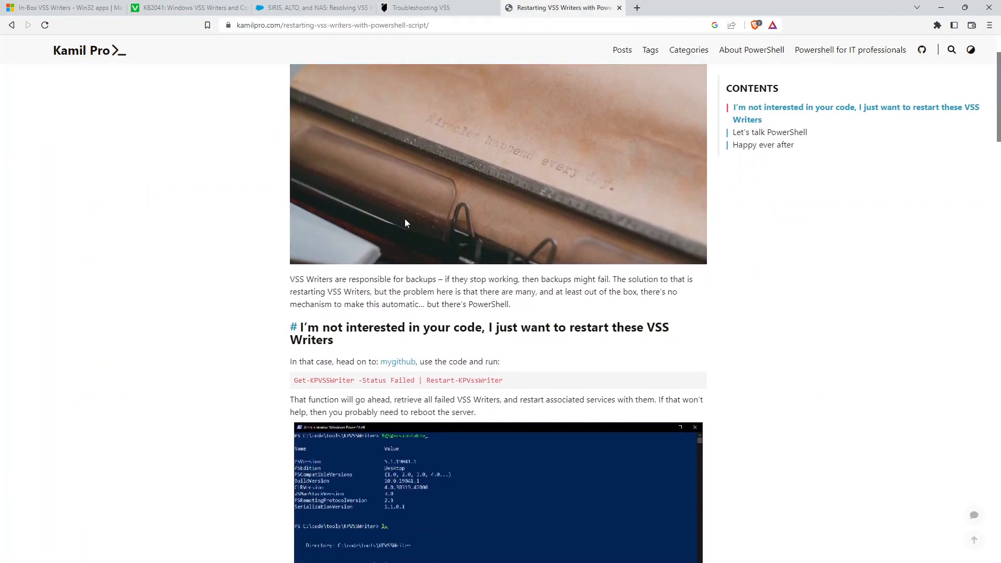
pyautogui.scroll(-3)
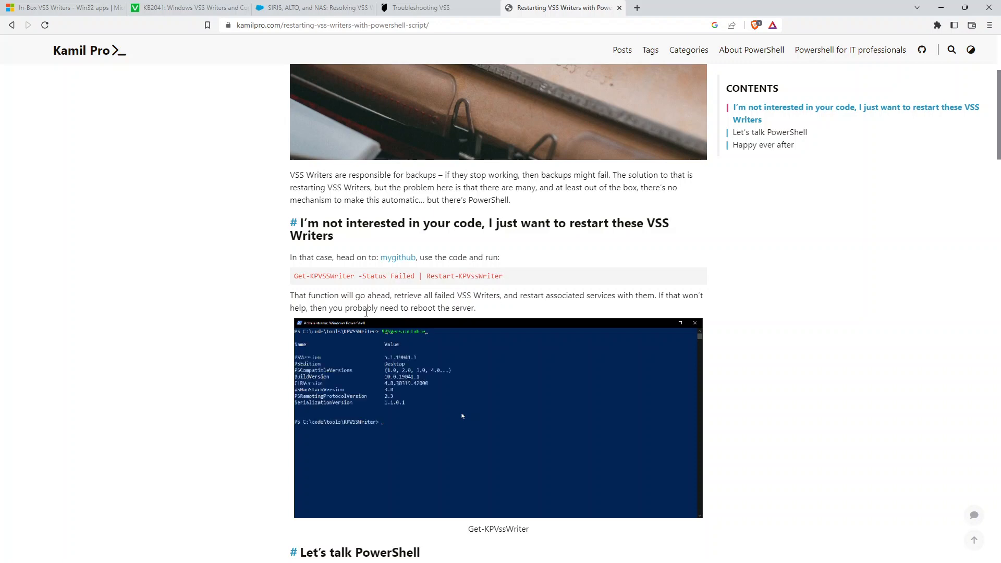
# Step: Return to Microsoft Learn's In-Box VSS Writers list of built-in Windows writers
pyautogui.click(67, 8)
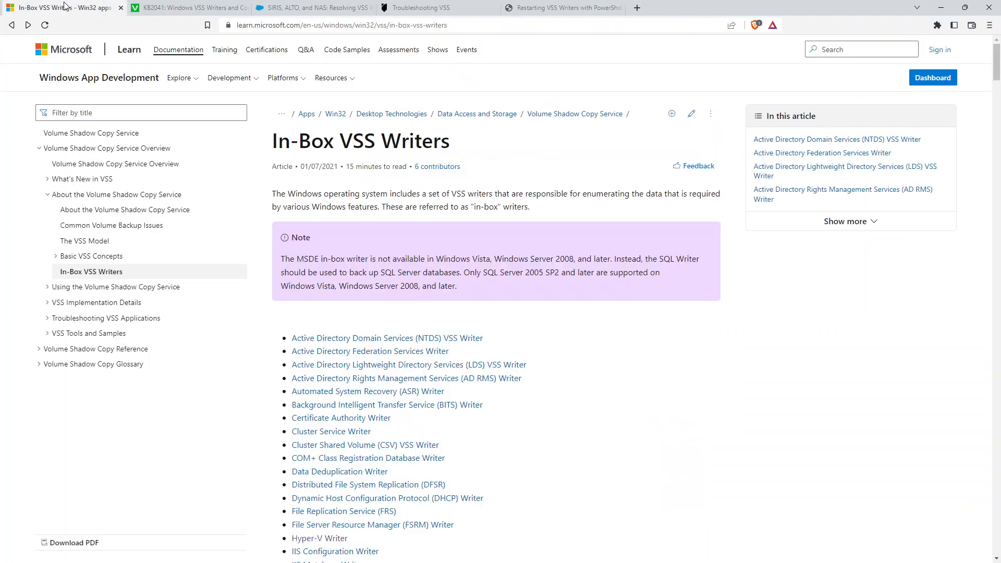
pyautogui.moveTo(113, 217)
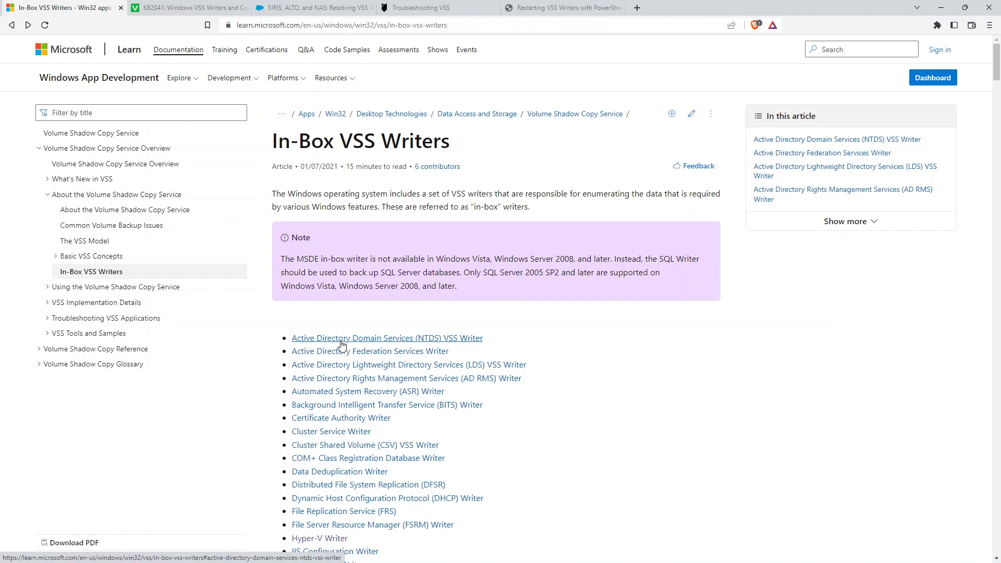
pyautogui.moveTo(342, 345)
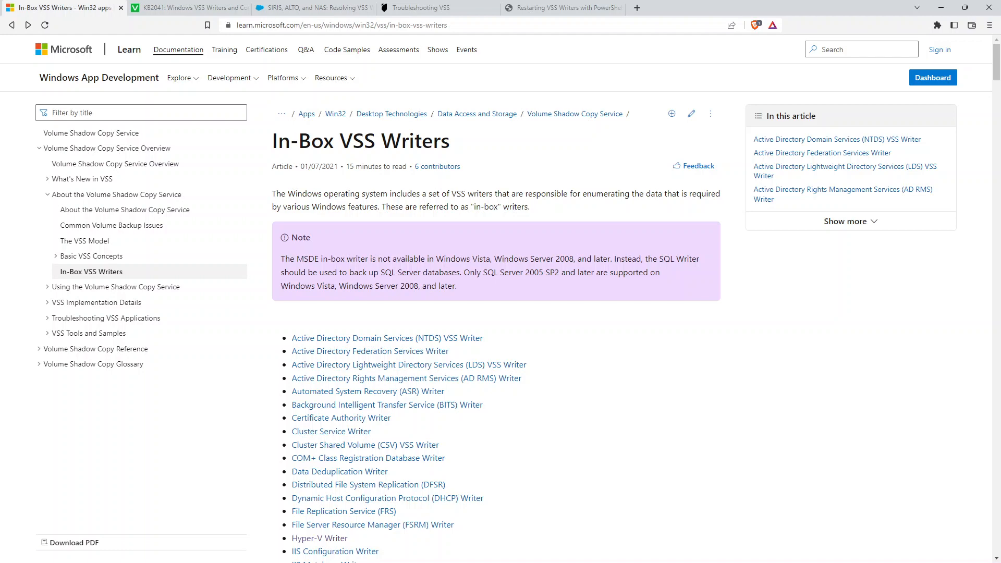